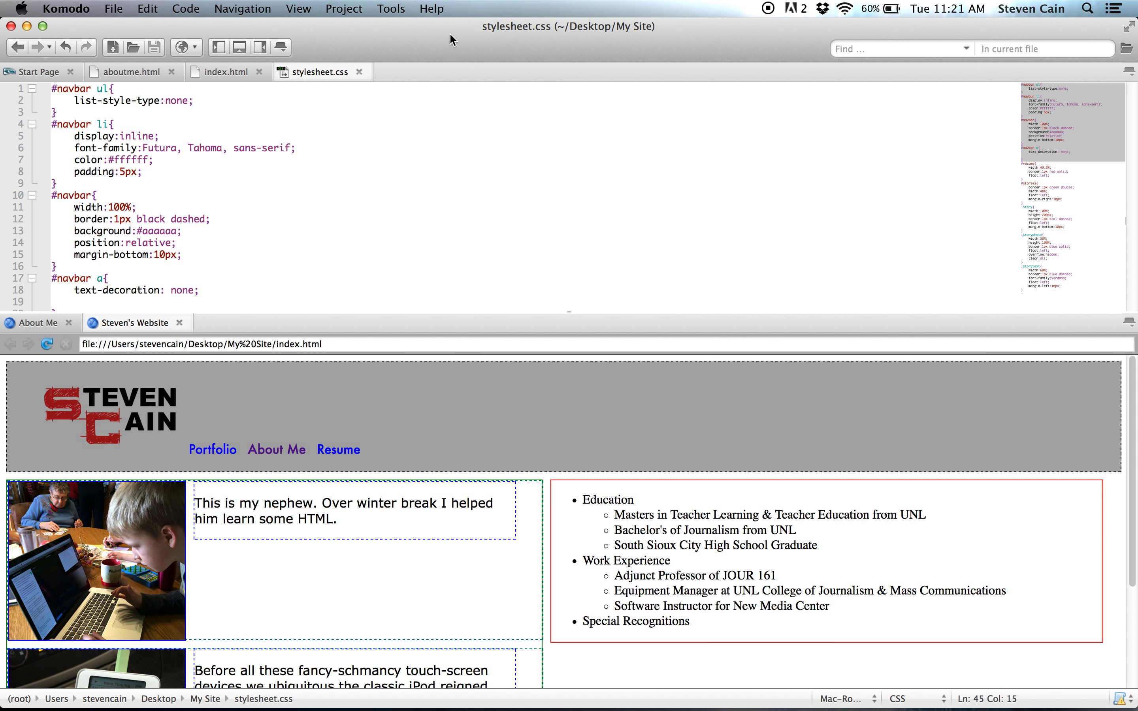
mouse_move(421, 331)
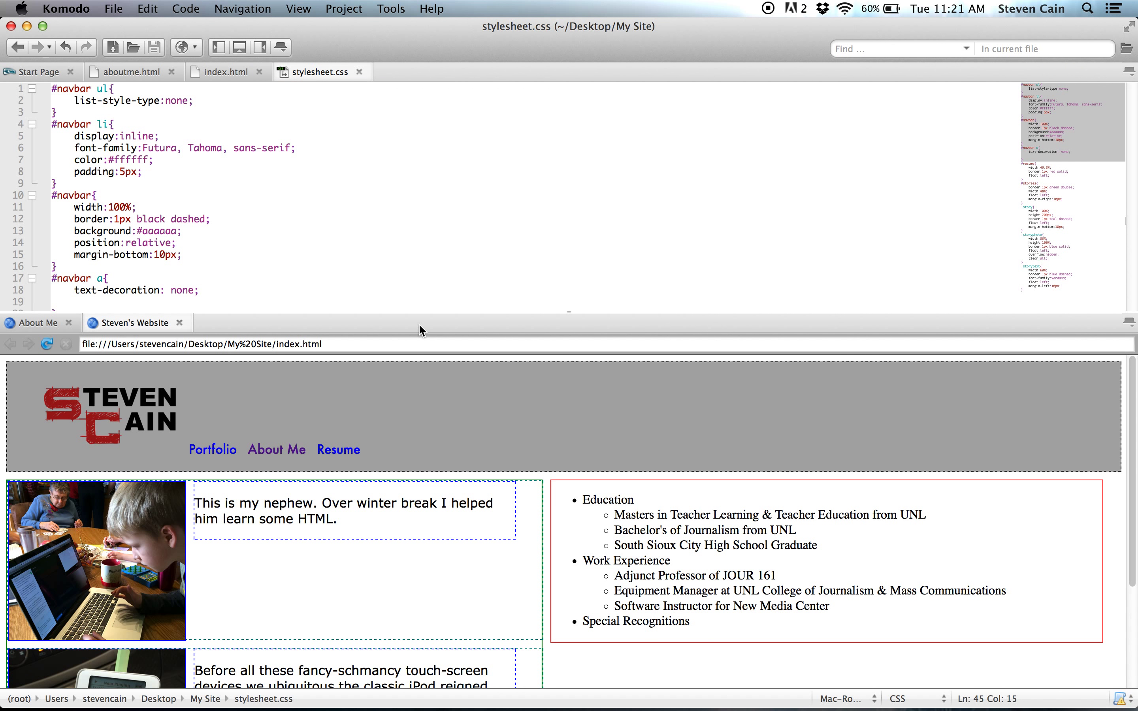
mouse_move(518, 440)
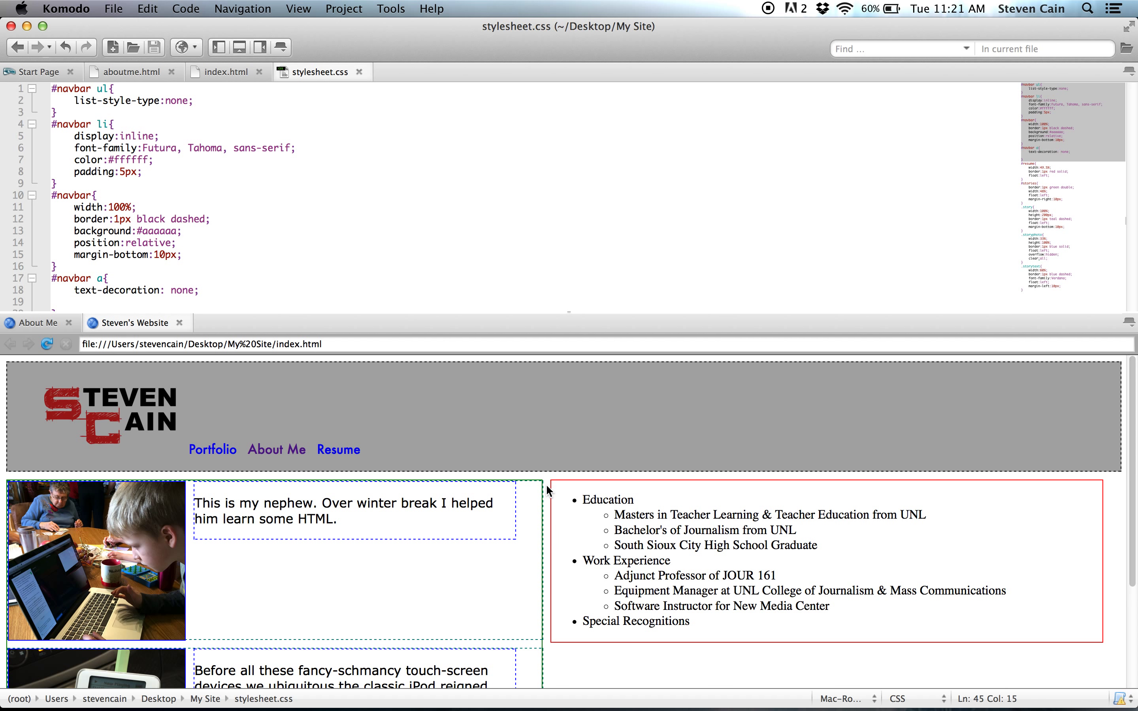
Show index.html's navbar and stories markup with its two story blocks
scroll("down", 3)
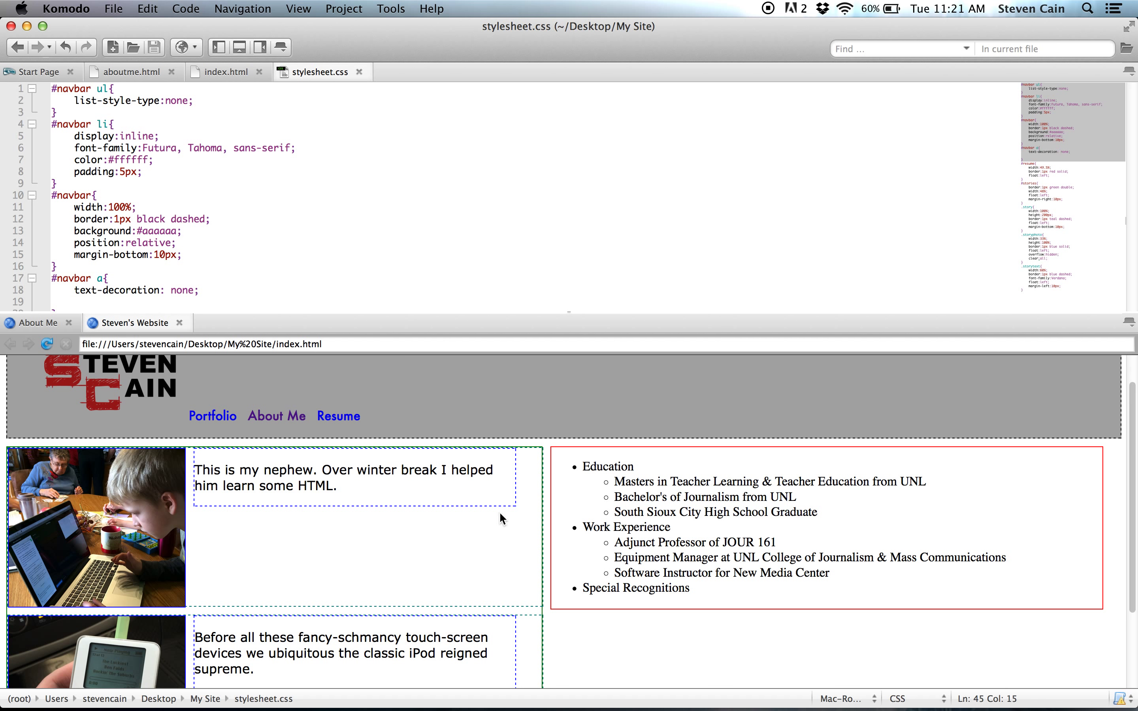
mouse_move(193, 512)
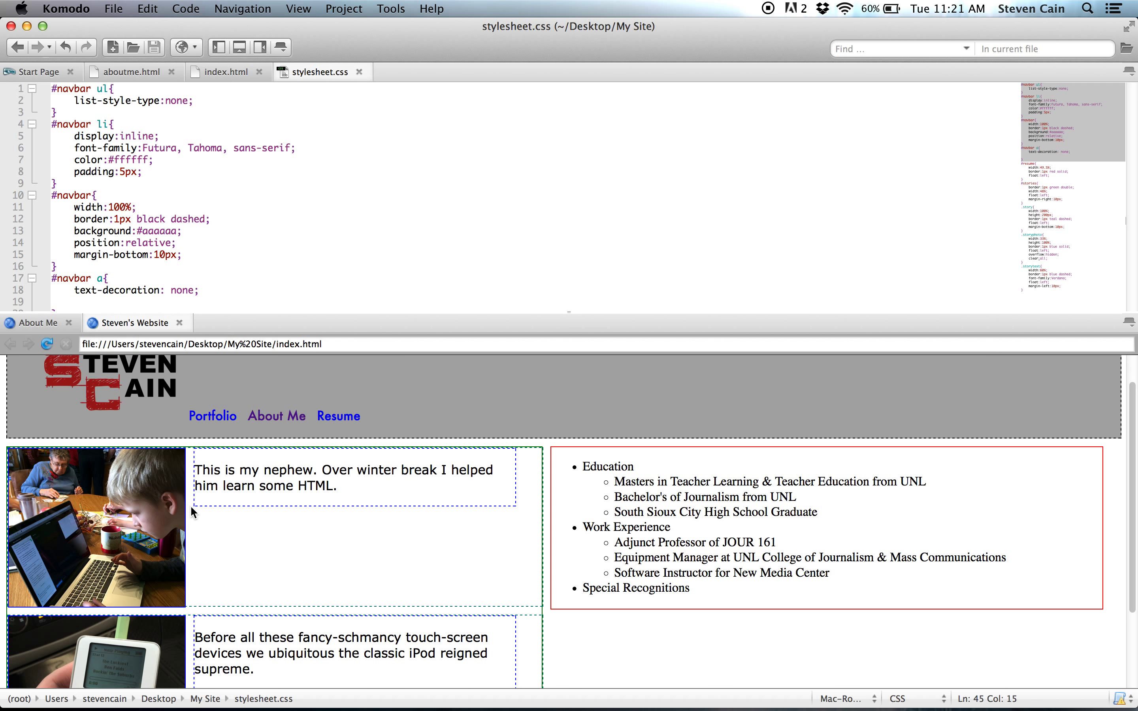
mouse_move(192, 512)
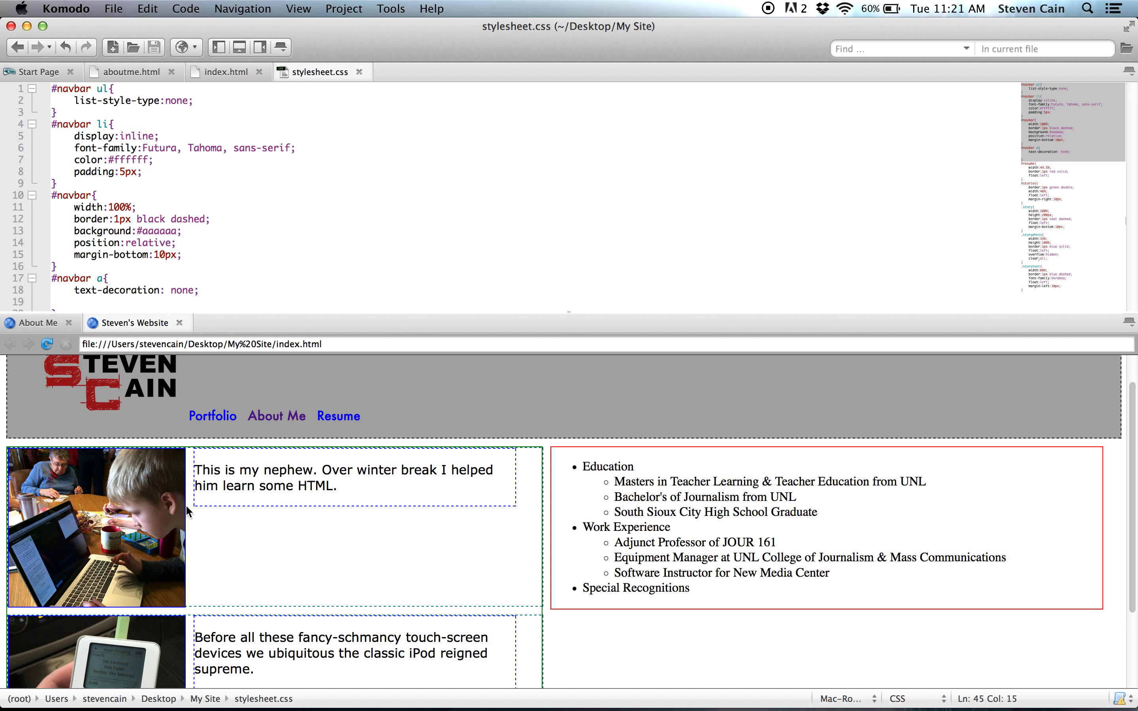
left_click(226, 72)
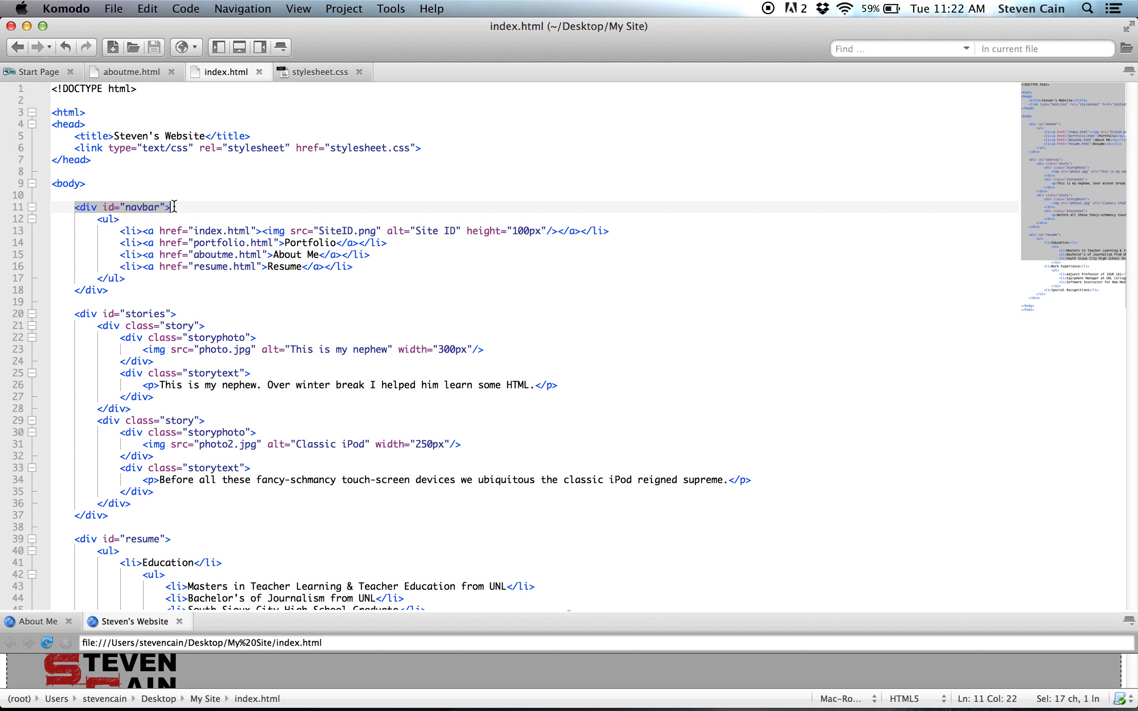
mouse_move(288, 413)
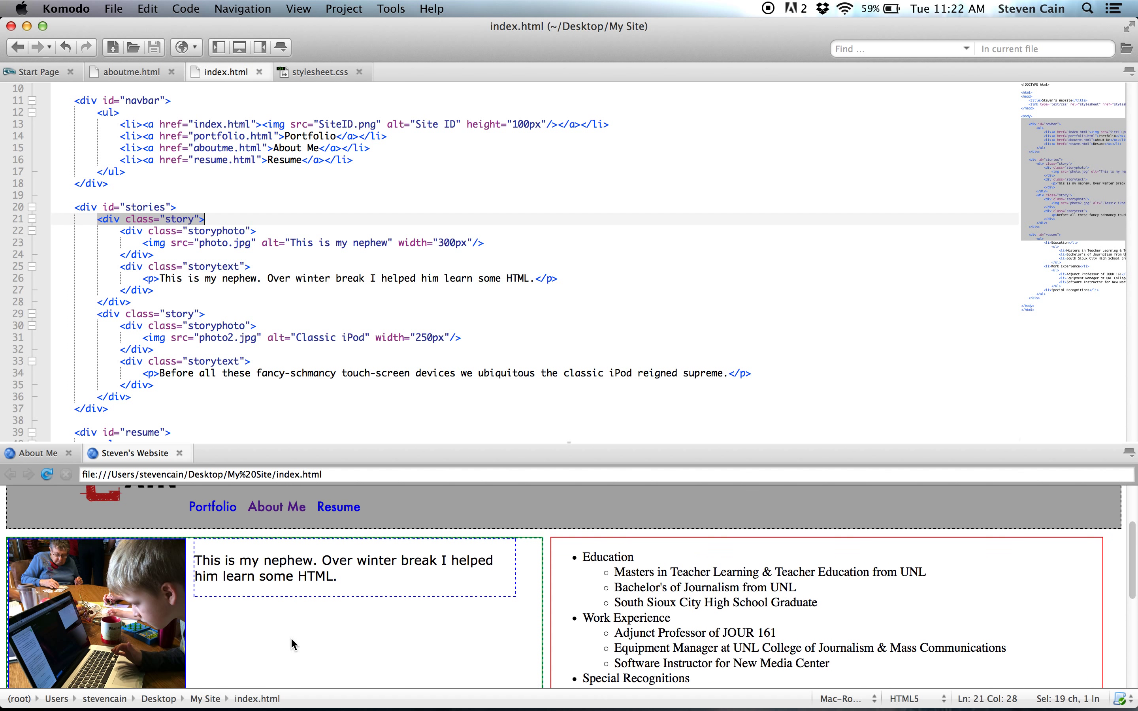
scroll("down", 3)
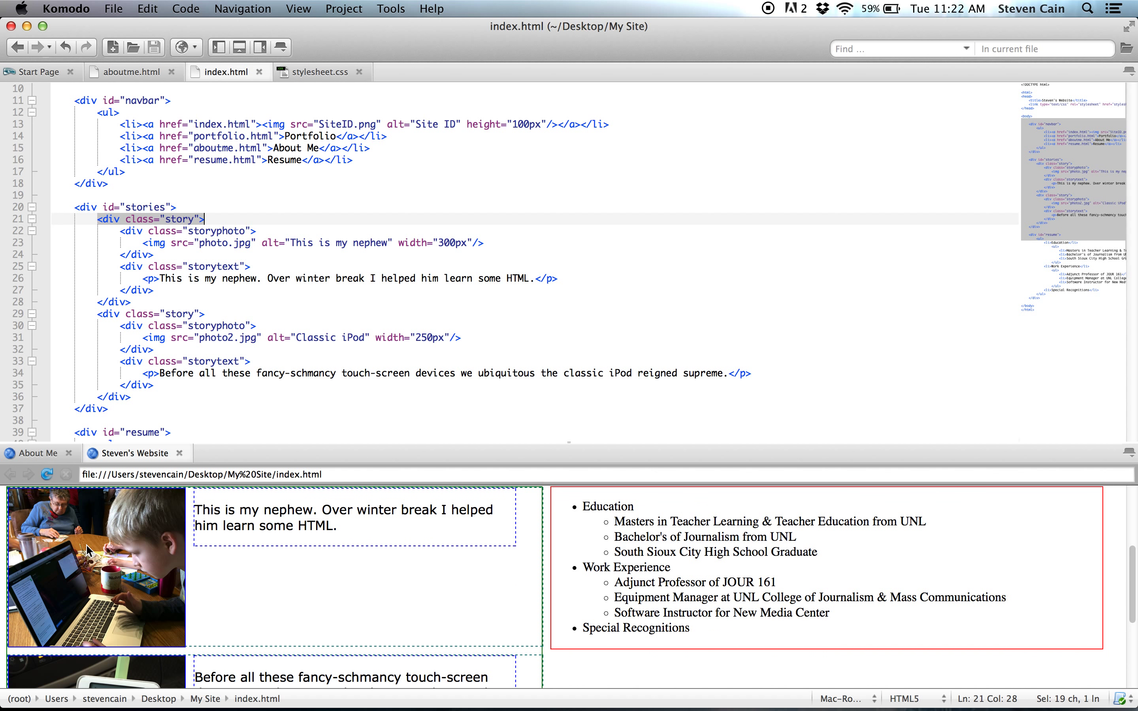
mouse_move(422, 534)
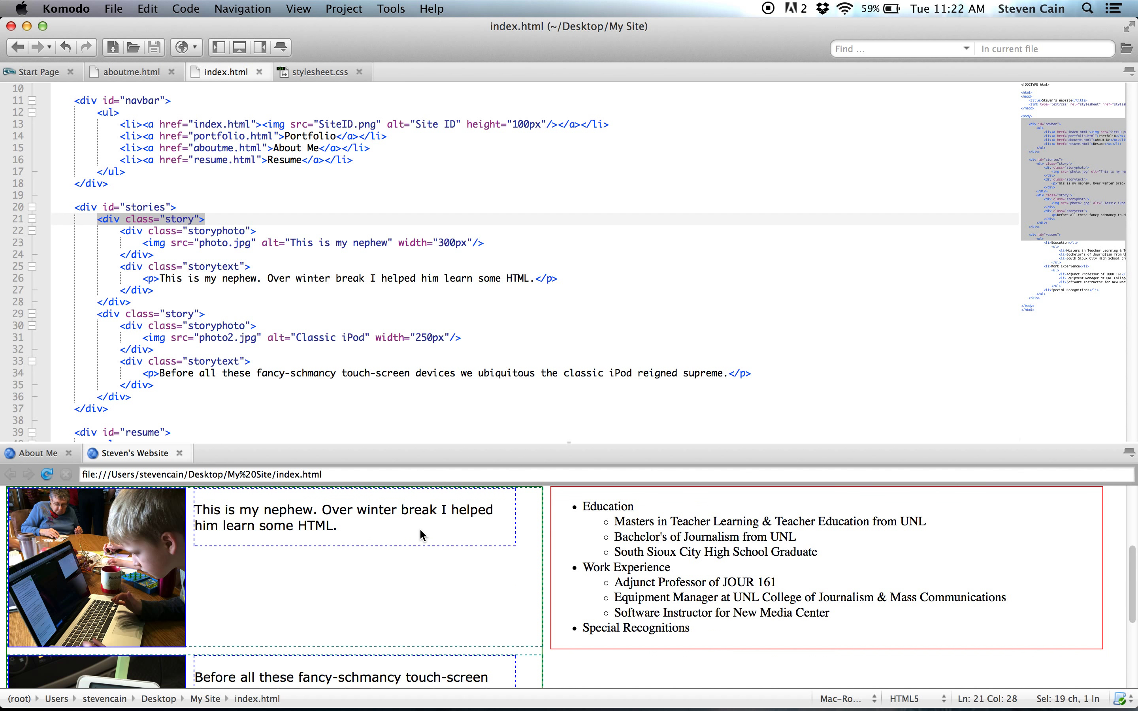
Show the stylesheet's .story, .storyphoto and .storytext rules at the end of the file
left_click(318, 72)
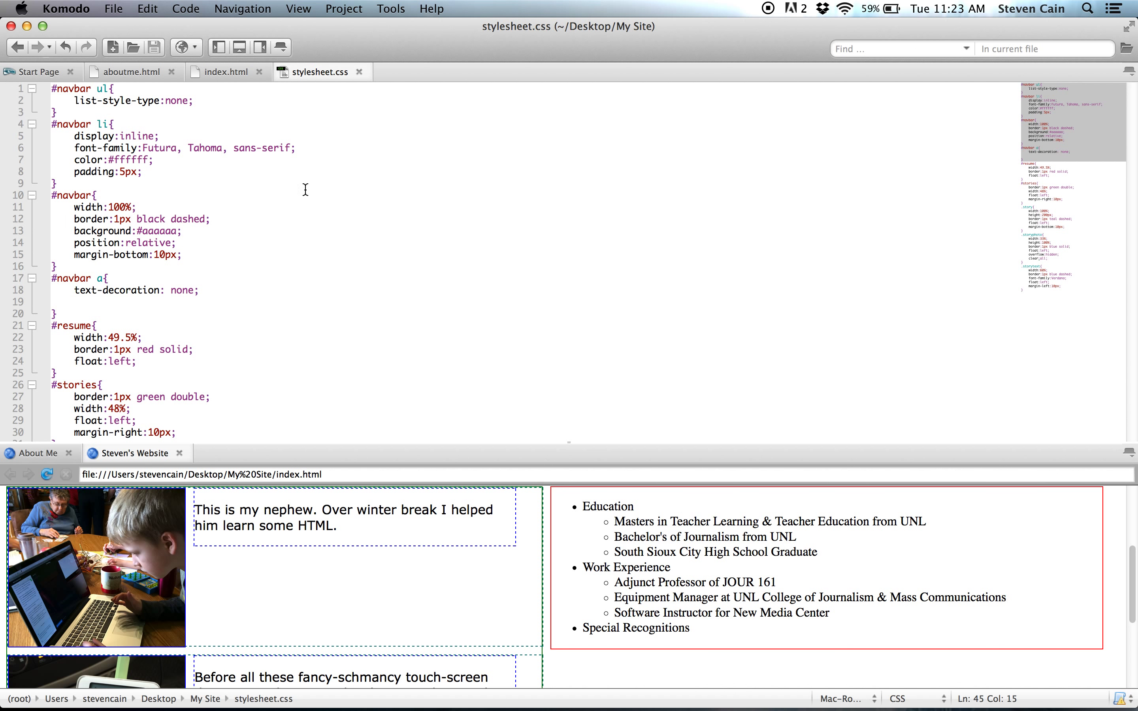
scroll("down", 3)
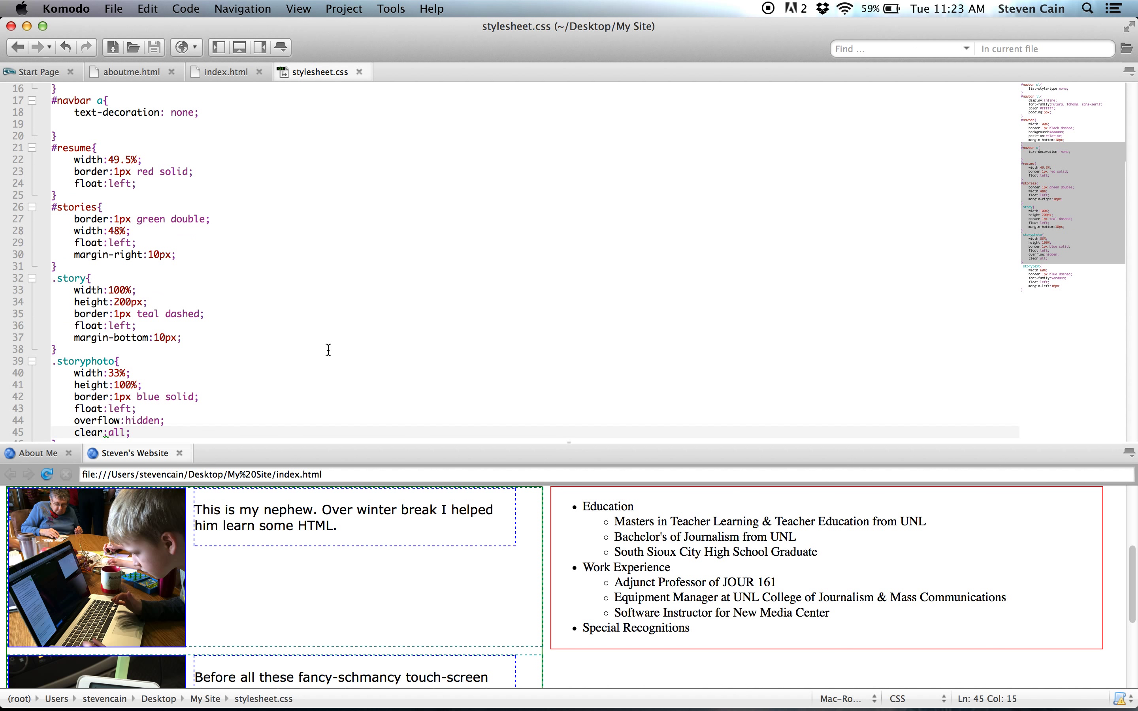
scroll("down", 3)
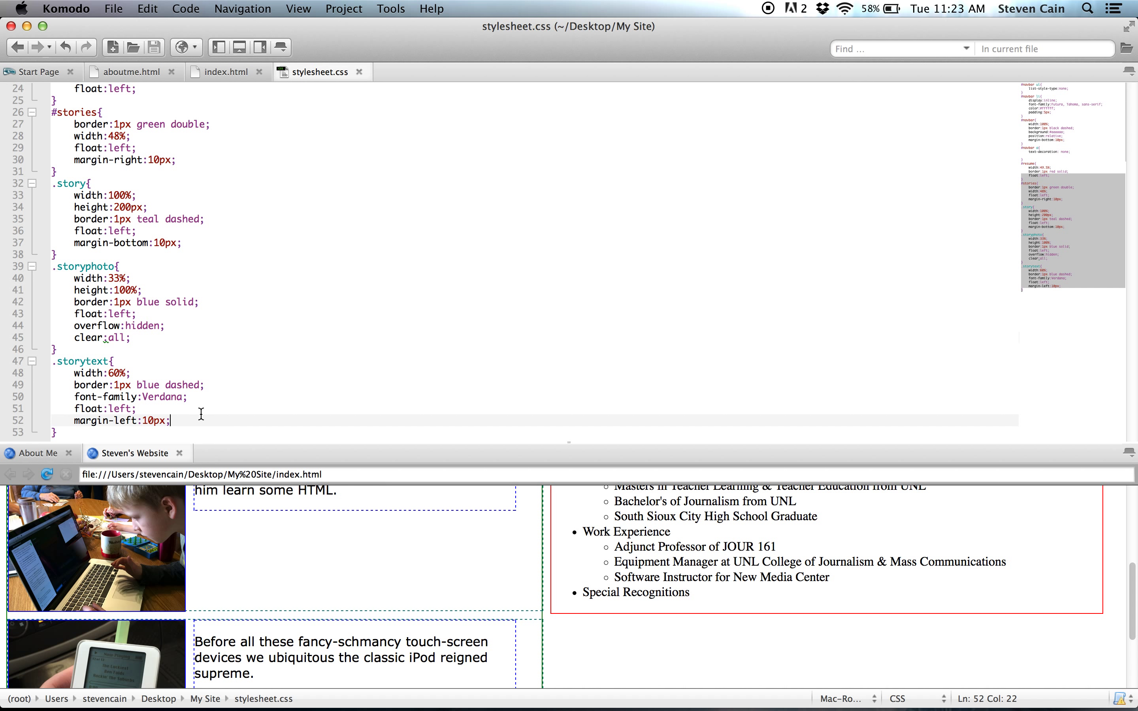
mouse_move(151, 409)
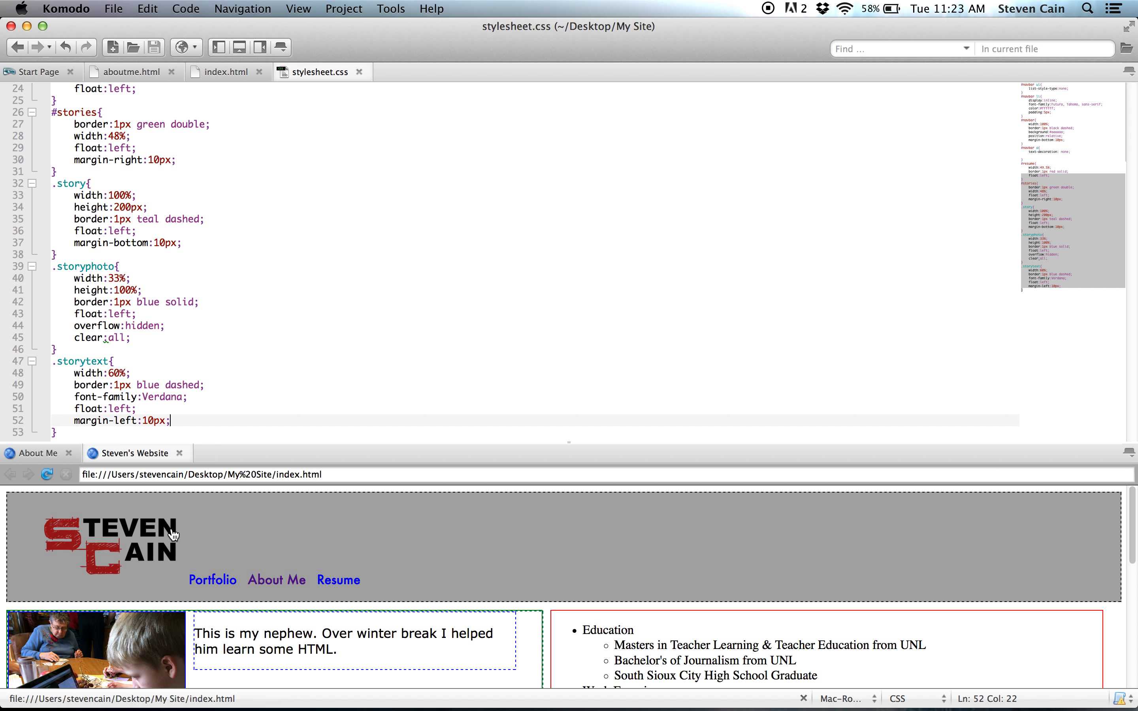
mouse_move(316, 629)
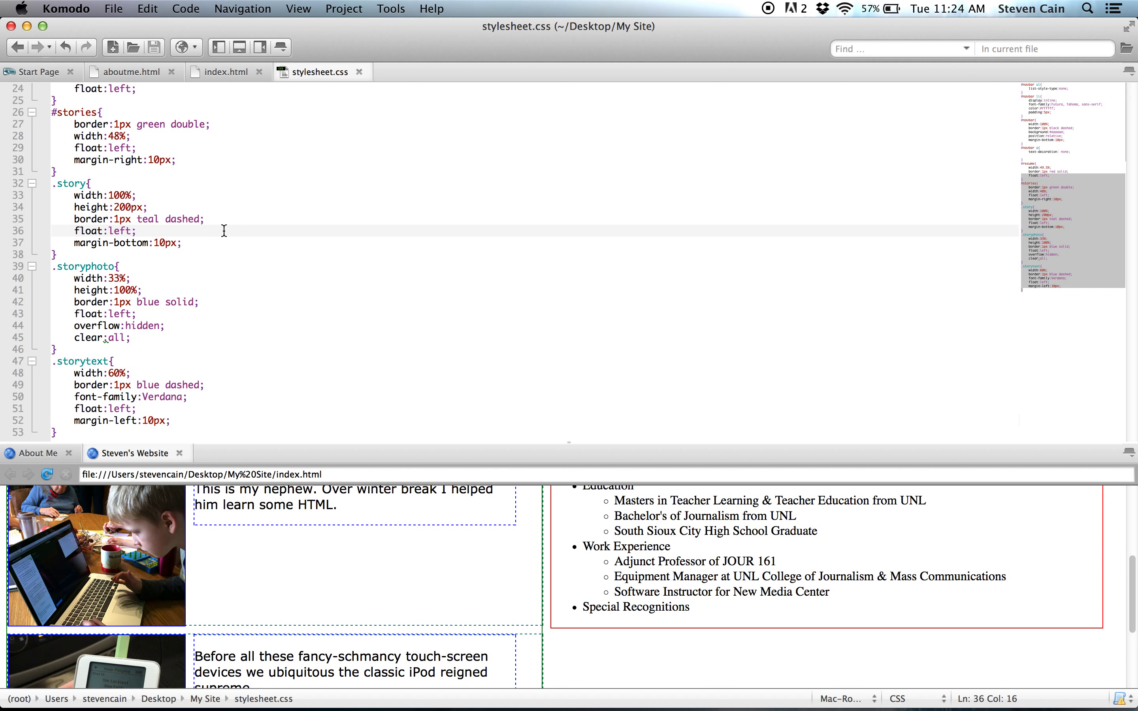
mouse_move(652, 197)
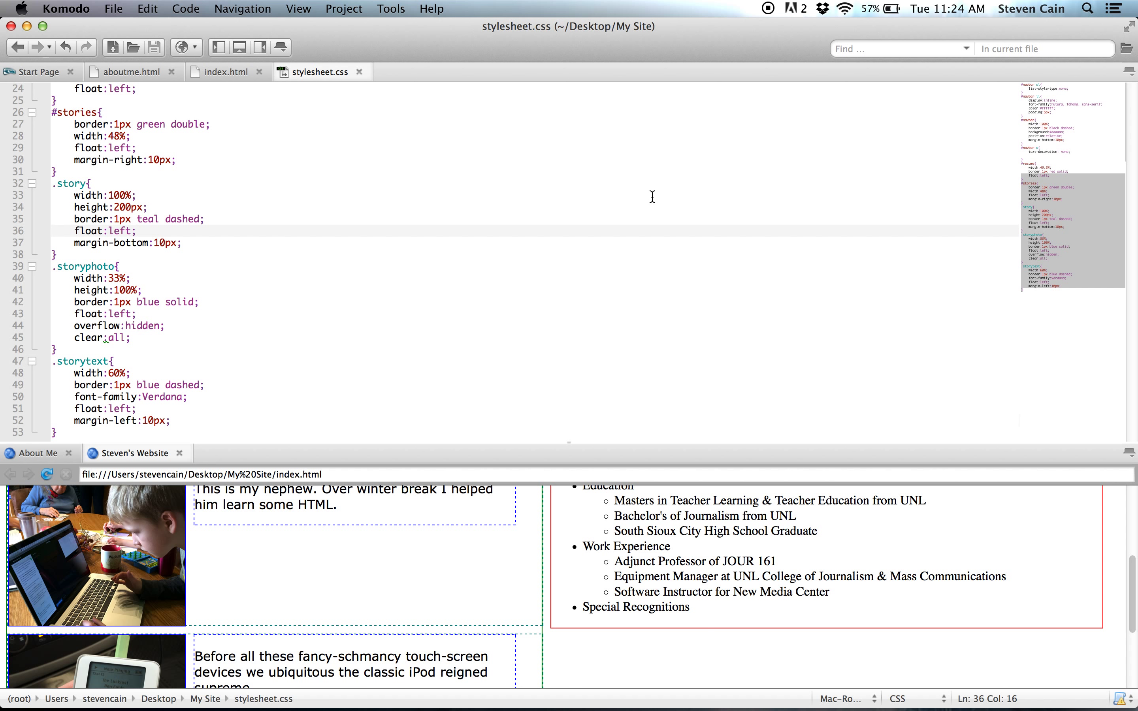
Place the cursor in the #stories rule to adjust its right margin
left_click(137, 231)
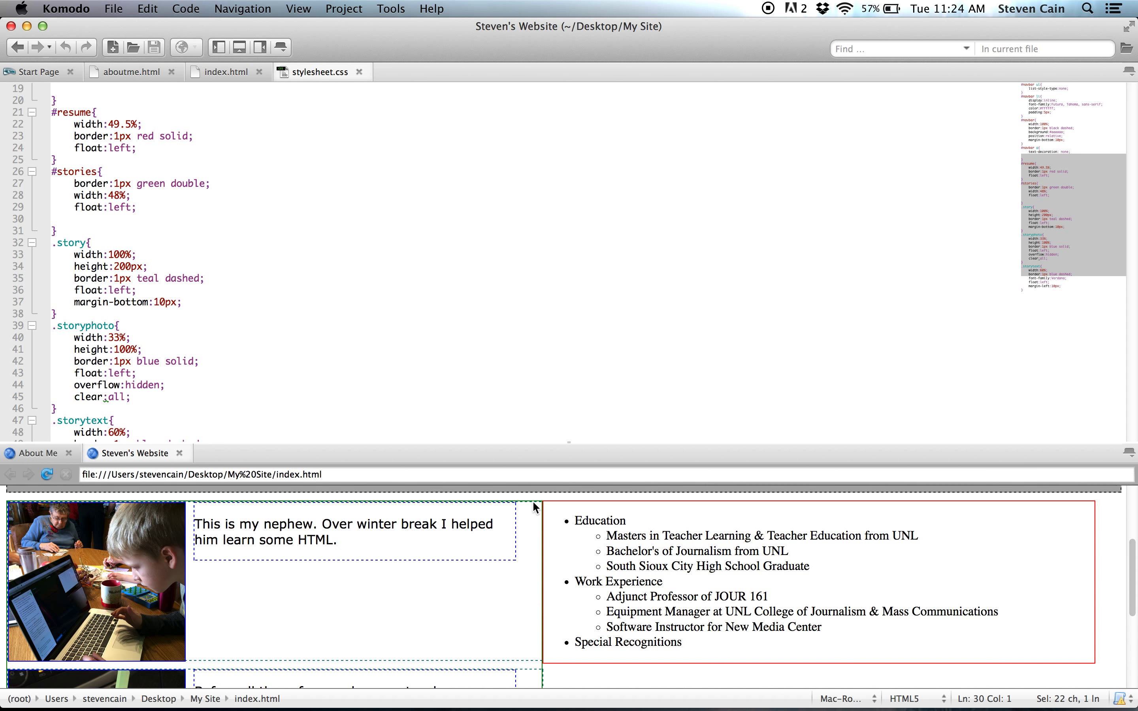
mouse_move(167, 270)
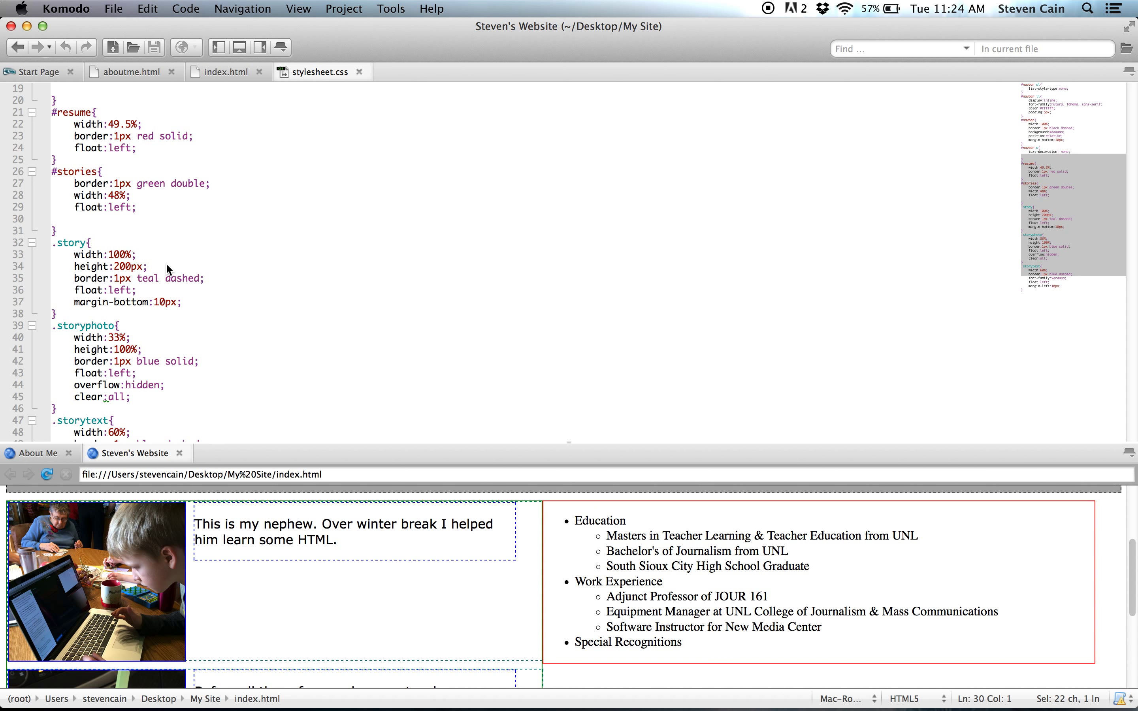
mouse_move(107, 224)
type("margin-right:10px;")
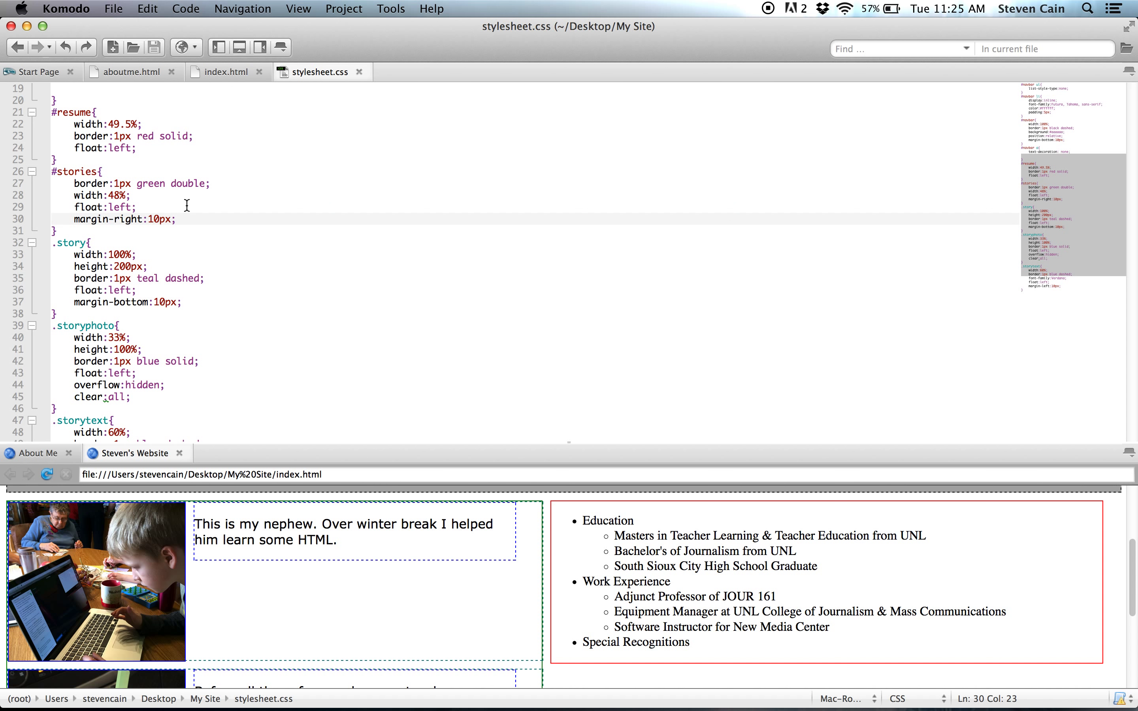
mouse_move(378, 634)
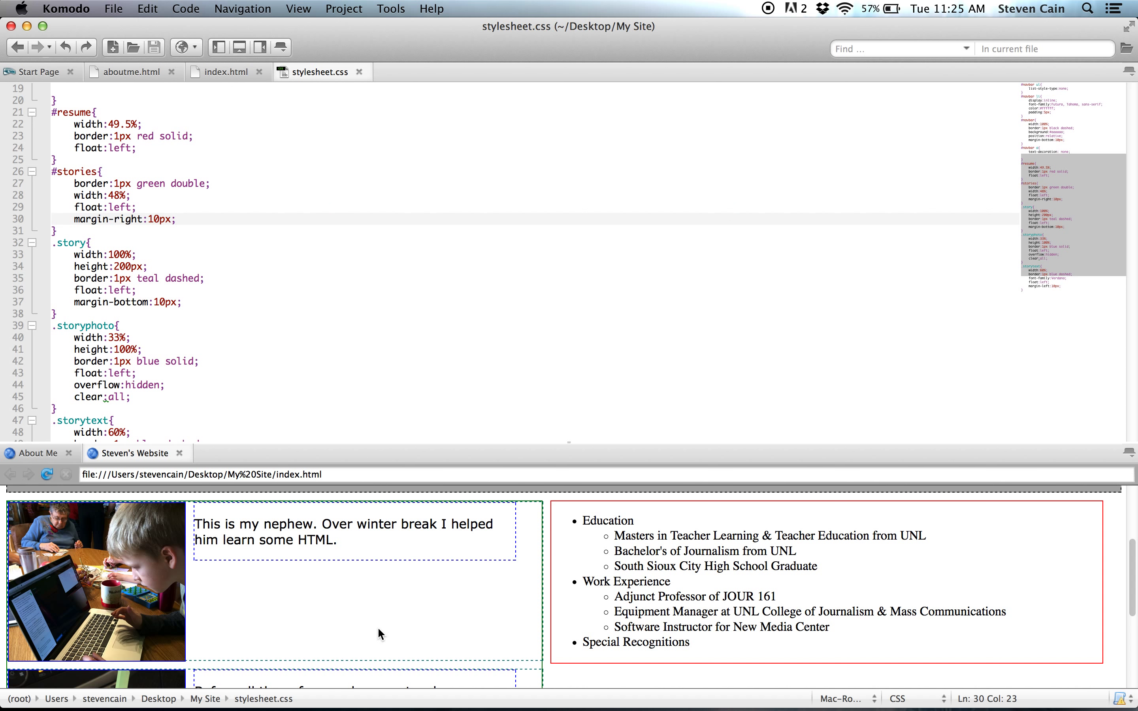
Add margin-left:10px to the #resume rule beside its float value
type("margin-left:10px;")
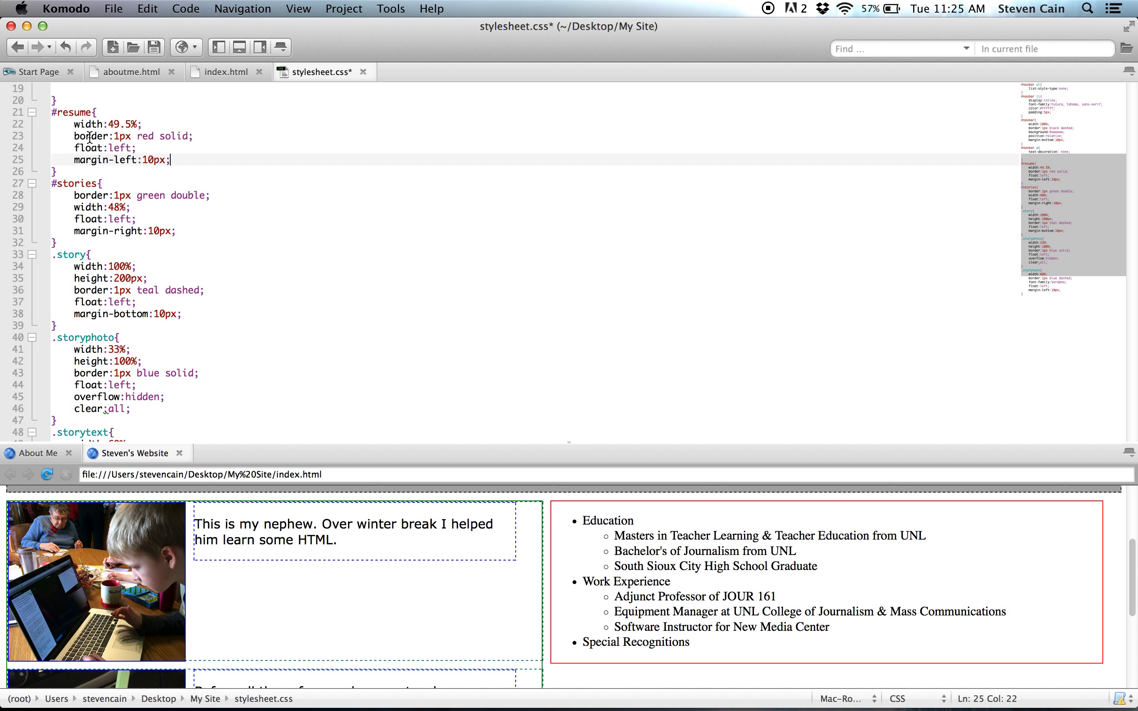
double_click(118, 148)
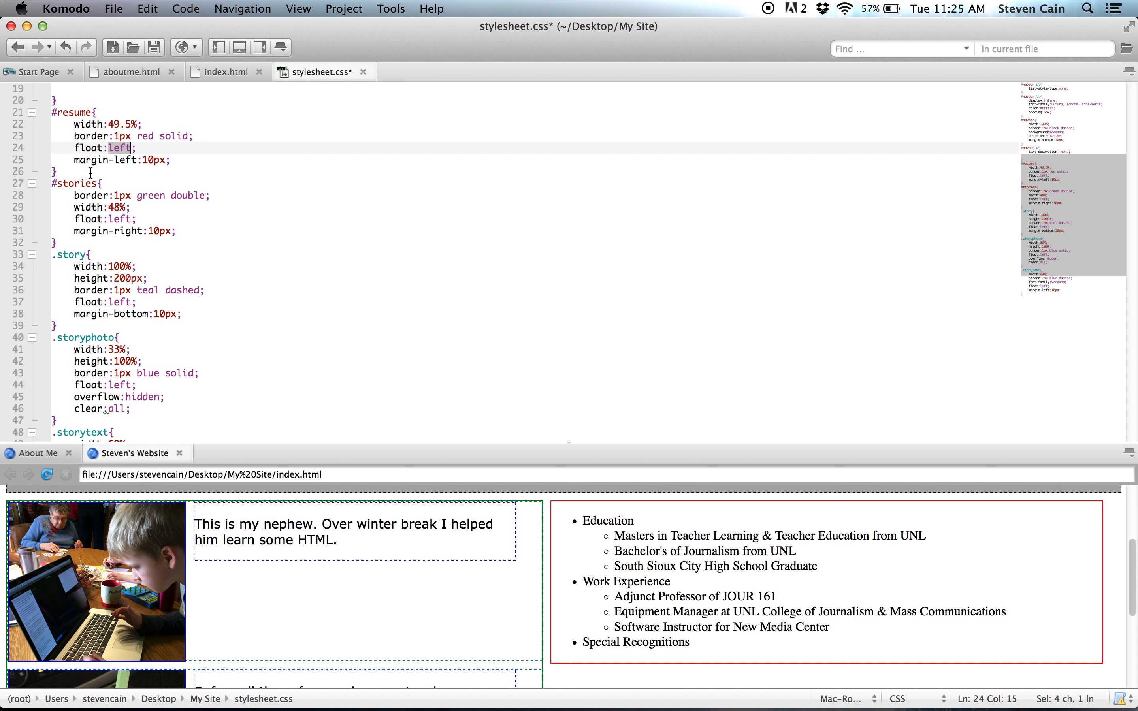
left_click(171, 159)
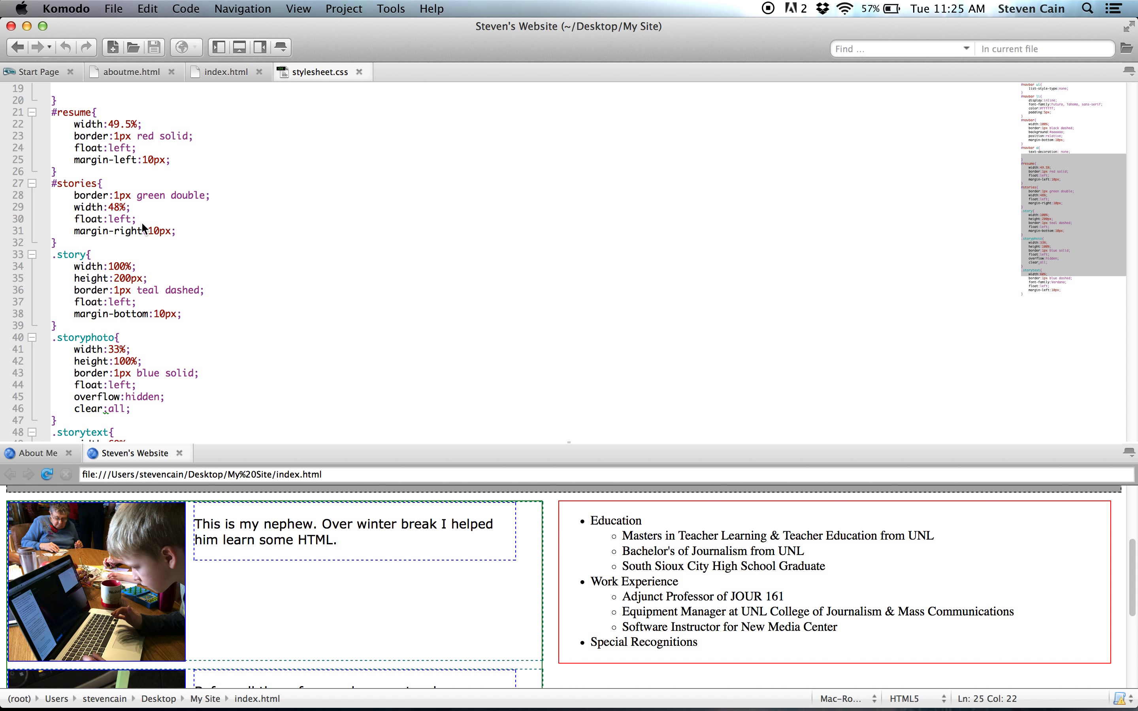
mouse_move(181, 341)
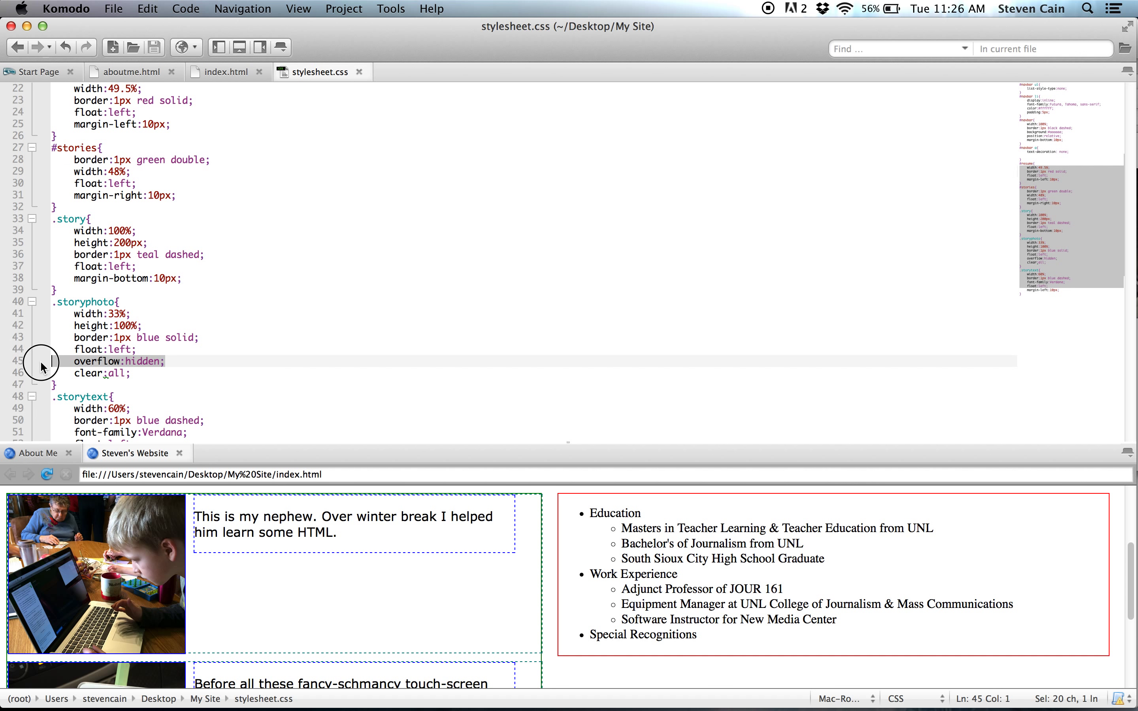
mouse_move(175, 369)
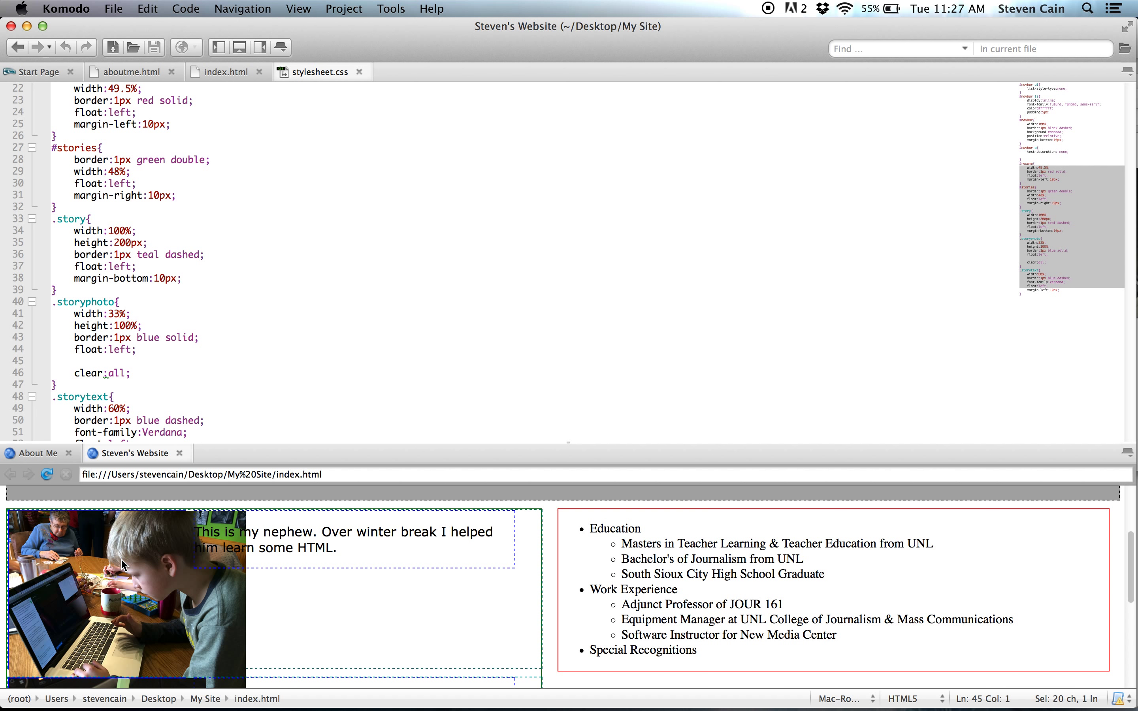
Retype overflow:hidden; into the .storyphoto rule
type("overflow:hidden;")
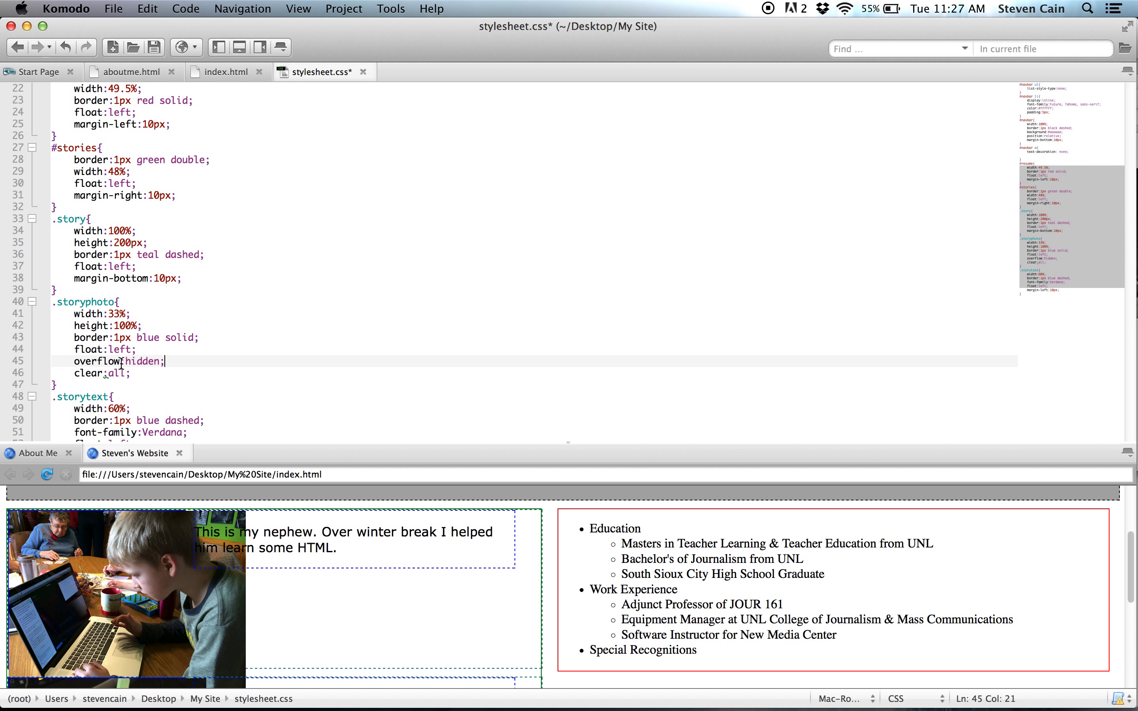
mouse_move(277, 686)
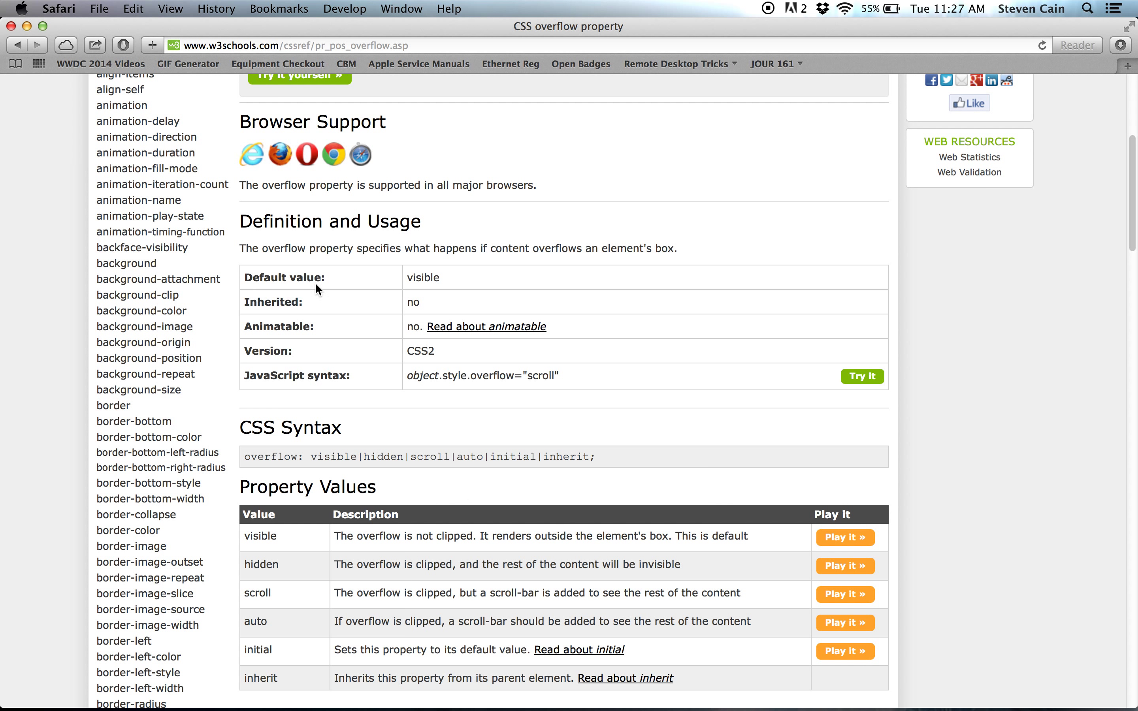
Scroll the W3Schools overflow page to its Property Values table
scroll("down", 3)
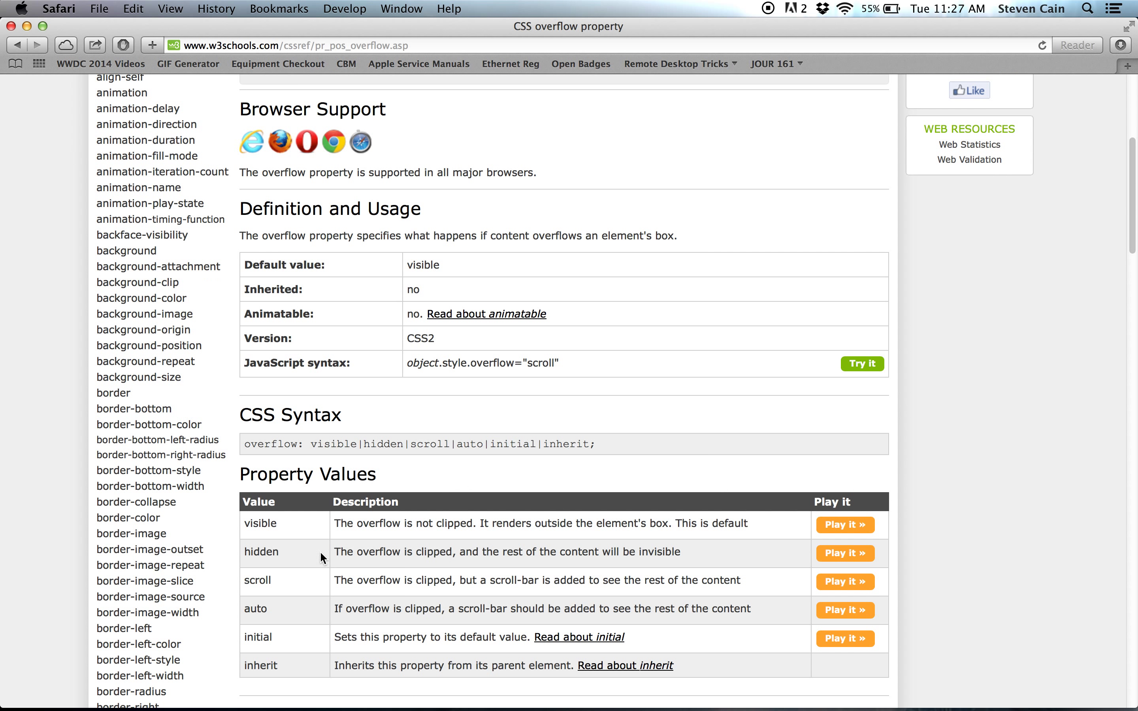
scroll("down", 3)
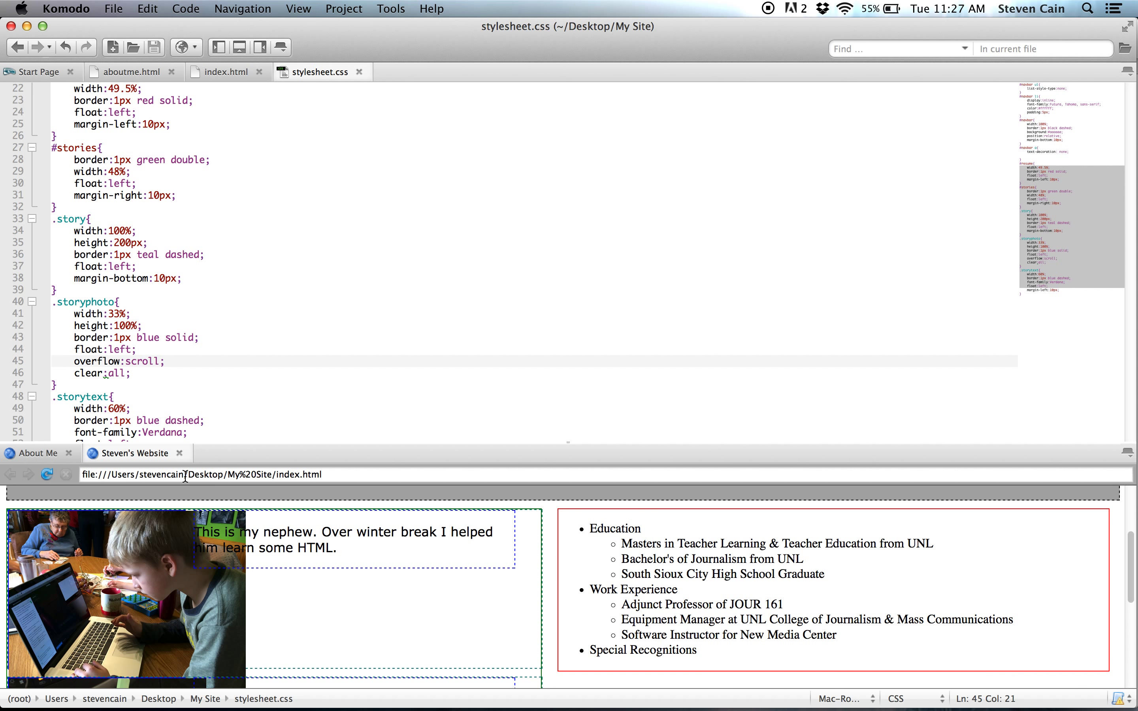
mouse_move(196, 470)
type("hidden")
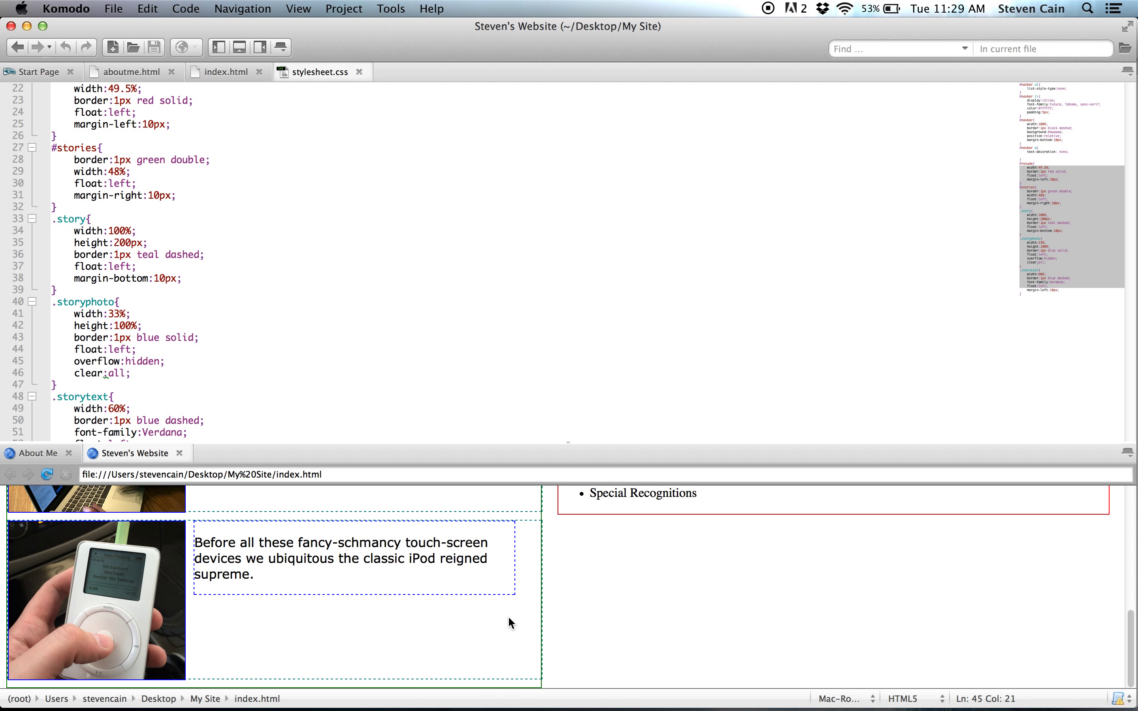
Scroll the preview up to the header and the first cropped story photo
scroll("up", 3)
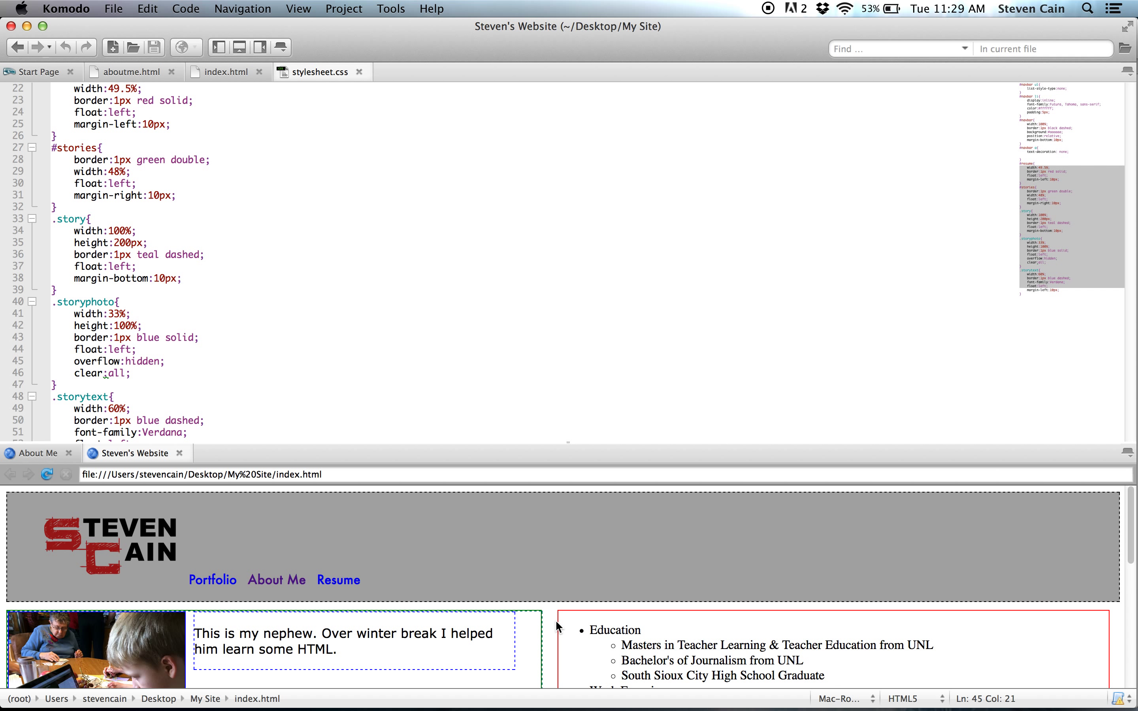
mouse_move(541, 609)
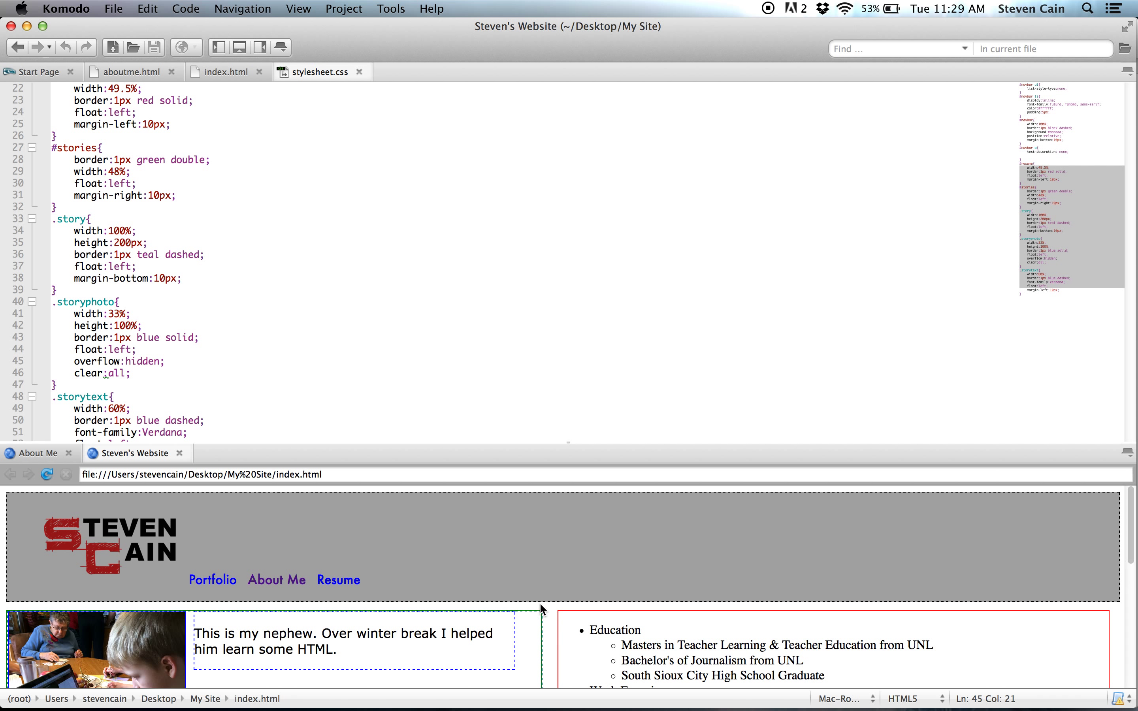